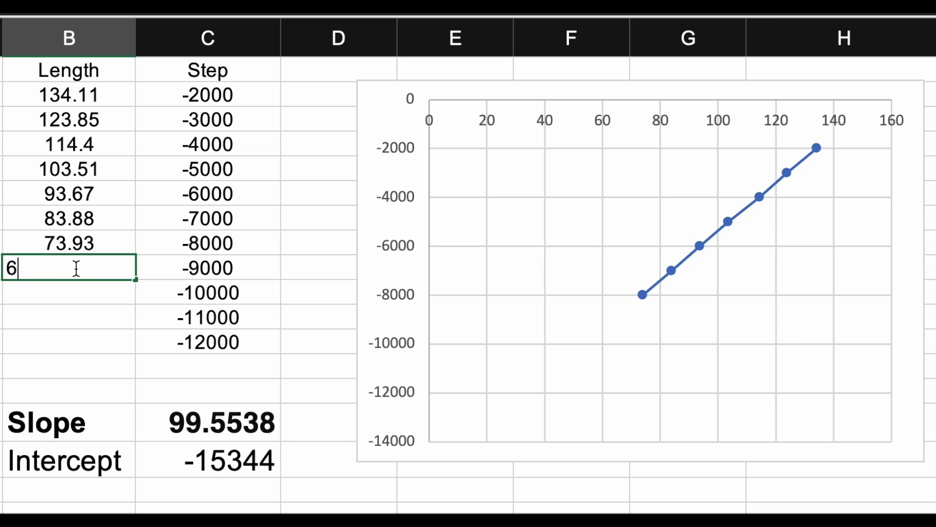
# - Enter 3.67 as the measured length for the -9000 step
pyautogui.write('3.67')
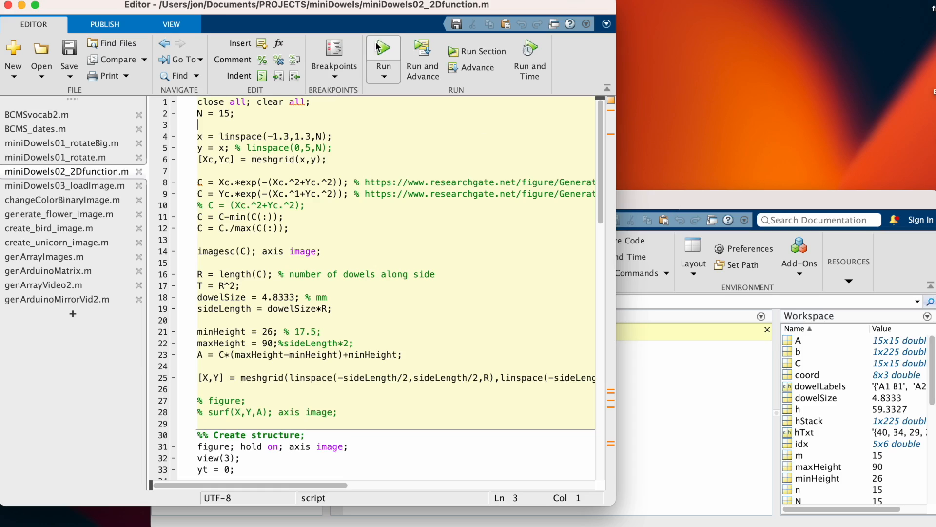
# - Run miniDowels02_2Dfunction.m to produce the 15x15 colour image and 3D bar plot
pyautogui.click(383, 48)
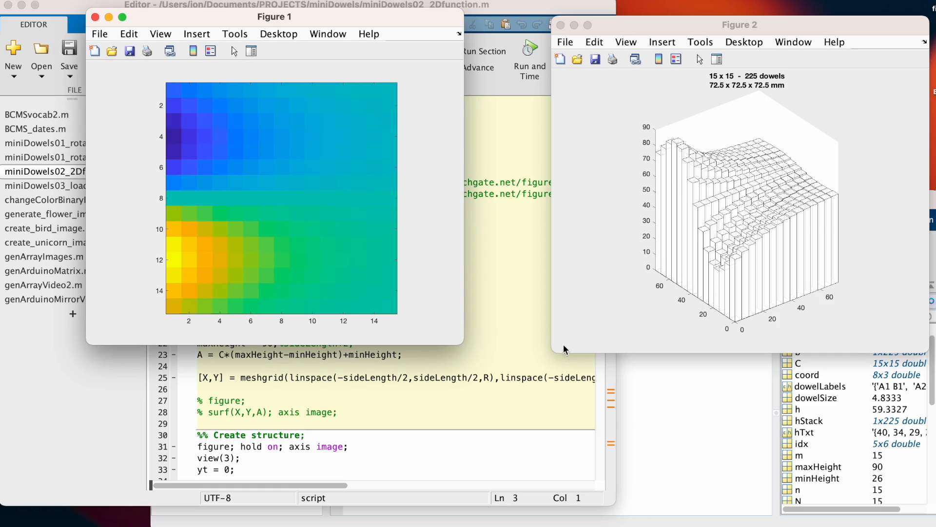